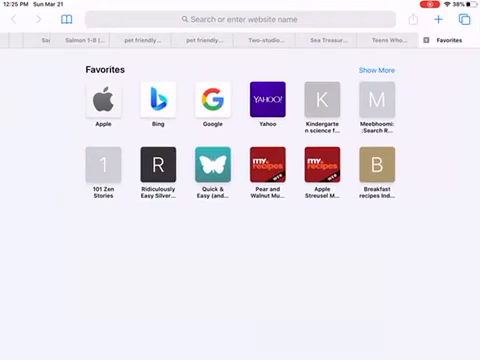
Step: Load zoom.us in Safari and show the Host a Meeting choices
{"action": "left_click", "coordinate": [240, 18]}
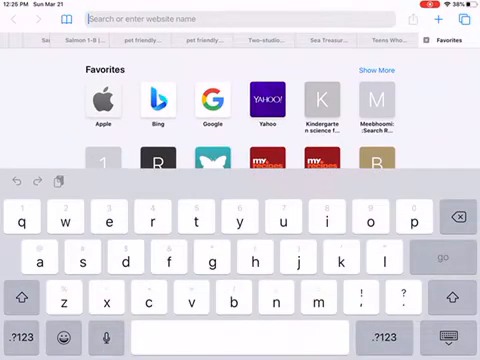
{"action": "type", "text": "zoom.us"}
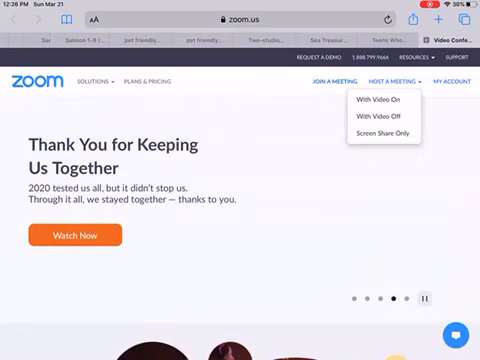
Step: Start hosting a meeting from the portal and let it launch in the Zoom app
{"action": "left_click", "coordinate": [372, 100]}
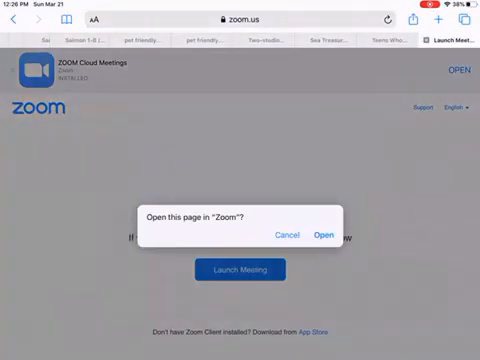
{"action": "left_click", "coordinate": [322, 236]}
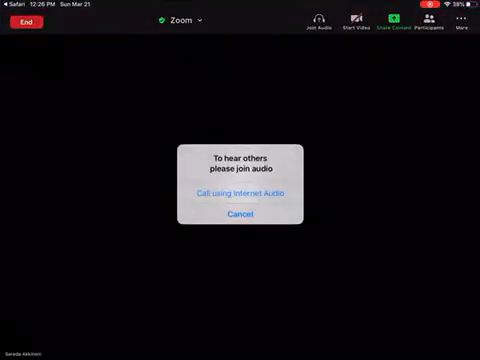
Step: Join with Internet Audio and show the Participants list with the host alone
{"action": "left_click", "coordinate": [240, 194]}
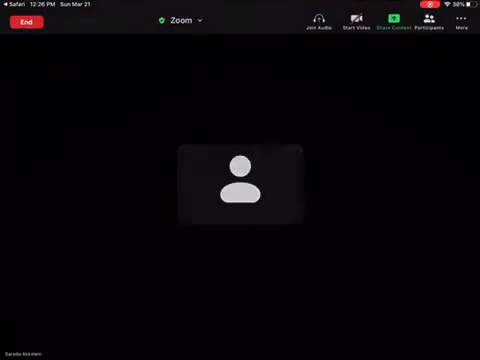
{"action": "left_click", "coordinate": [316, 28]}
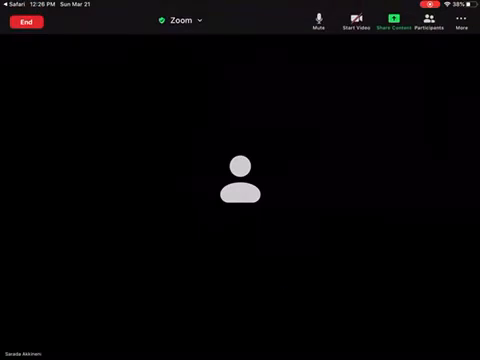
{"action": "left_click", "coordinate": [436, 22]}
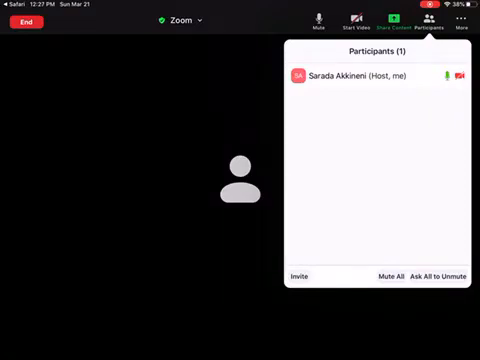
Step: Copy the meeting's invite link via Invite, then bring up the More options menu
{"action": "left_click", "coordinate": [296, 276]}
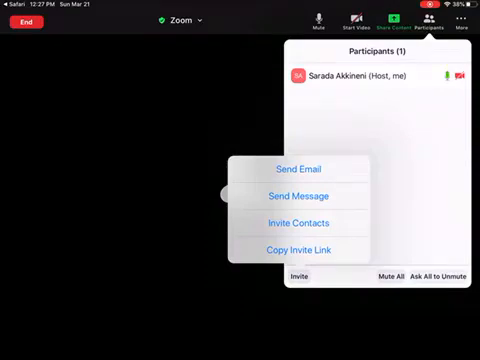
{"action": "left_click", "coordinate": [296, 168]}
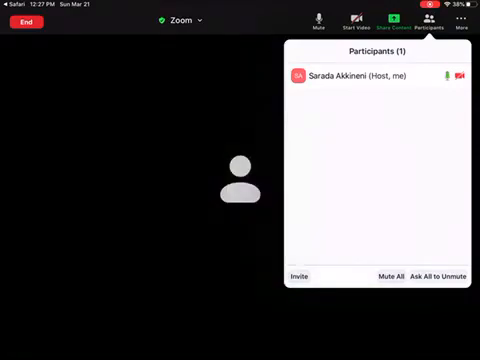
{"action": "left_click", "coordinate": [460, 20]}
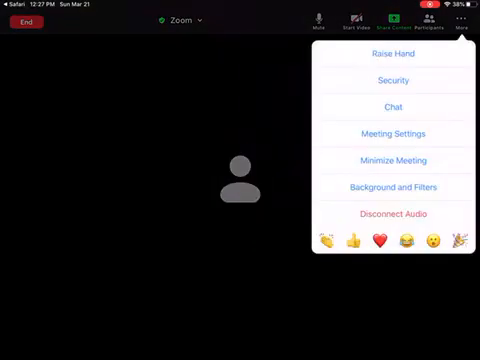
Step: End the meeting for all participants and return to Safari
{"action": "left_click", "coordinate": [462, 22]}
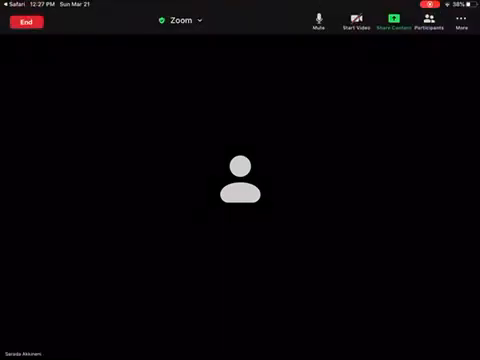
{"action": "left_click", "coordinate": [22, 24]}
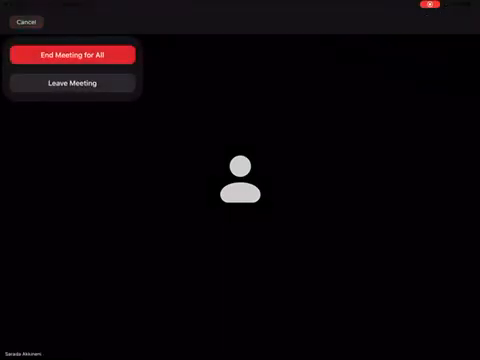
{"action": "left_click", "coordinate": [72, 54]}
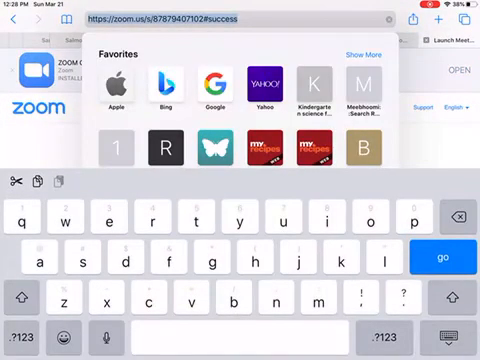
Step: Go to the Zoom portal's Schedule a Meeting form with topic 'My Meeting'
{"action": "left_click", "coordinate": [438, 256]}
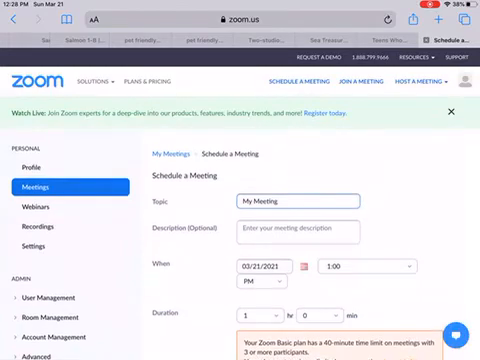
Step: Review the Schedule a Meeting settings for 'My Meeting' and save it
{"action": "scroll", "scroll_direction": "down", "scroll_amount": 3}
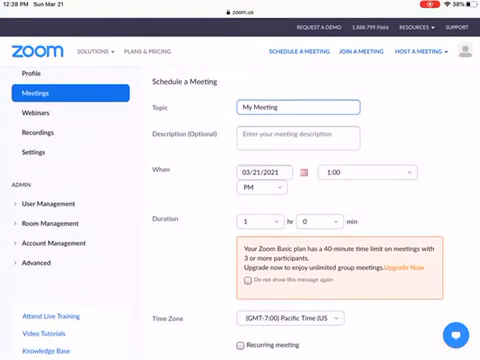
{"action": "scroll", "scroll_direction": "down", "scroll_amount": 3}
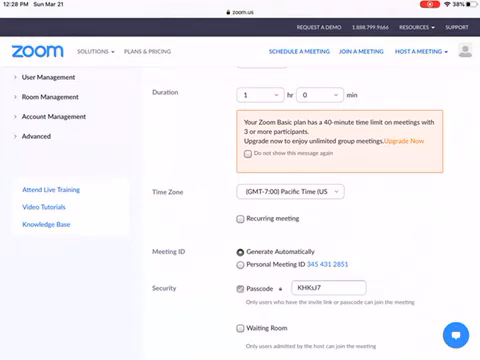
{"action": "scroll", "scroll_direction": "down", "scroll_amount": 3}
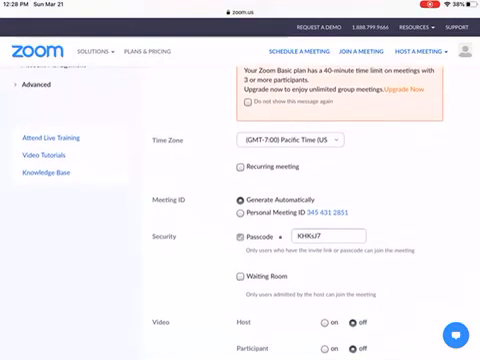
{"action": "scroll", "scroll_direction": "down", "scroll_amount": 3}
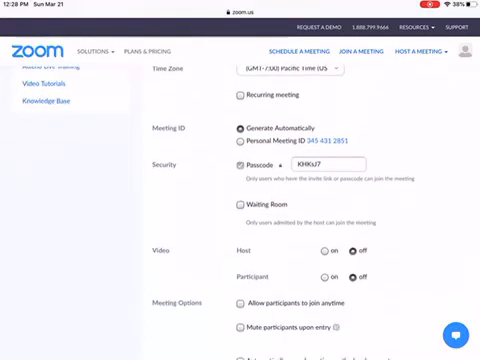
{"action": "scroll", "scroll_direction": "down", "scroll_amount": 3}
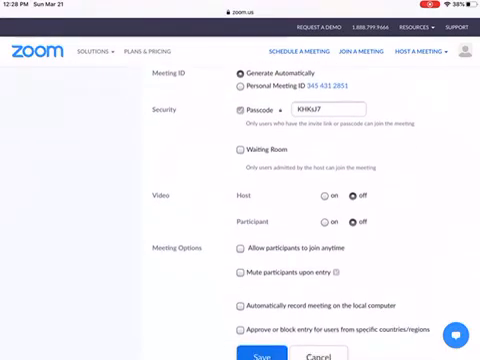
{"action": "scroll", "scroll_direction": "down", "scroll_amount": 3}
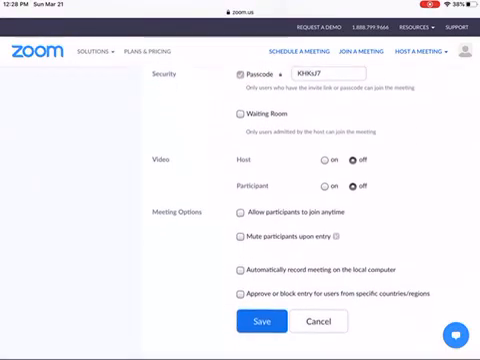
{"action": "scroll", "scroll_direction": "down", "scroll_amount": 3}
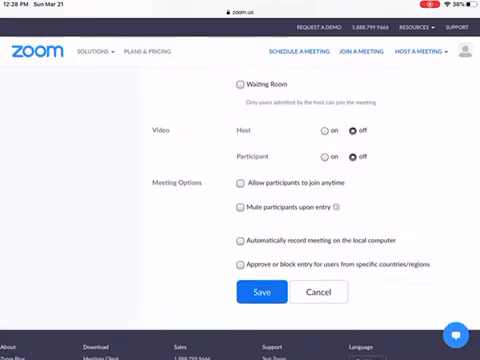
{"action": "scroll", "scroll_direction": "down", "scroll_amount": 3}
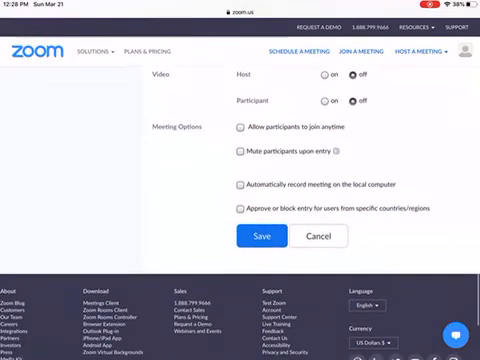
{"action": "scroll", "scroll_direction": "up", "scroll_amount": 3}
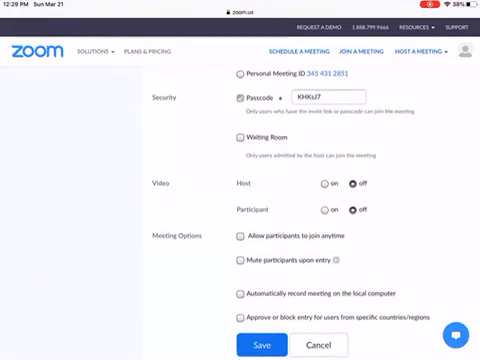
{"action": "scroll", "scroll_direction": "up", "scroll_amount": 3}
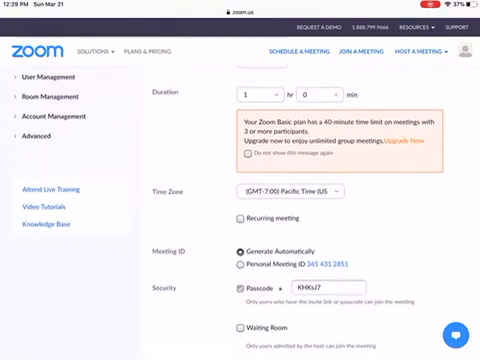
{"action": "scroll", "scroll_direction": "down", "scroll_amount": 3}
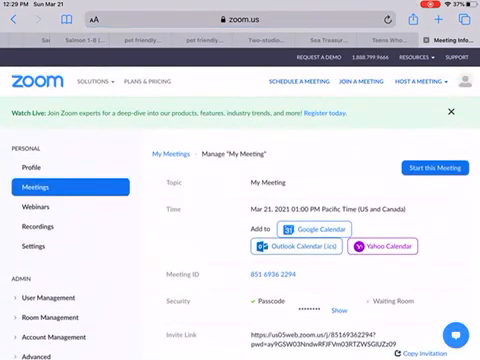
Step: Copy the invitation for 'My Meeting', then start a Spotlight search typing 'ma'
{"action": "scroll", "scroll_direction": "down", "scroll_amount": 3}
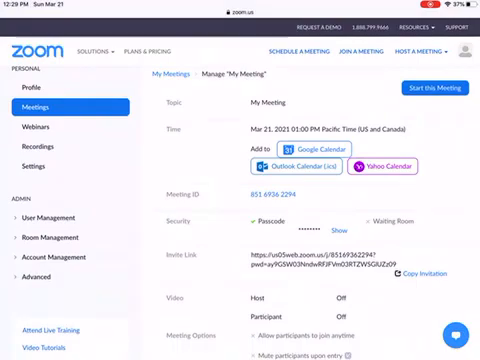
{"action": "scroll", "scroll_direction": "down", "scroll_amount": 3}
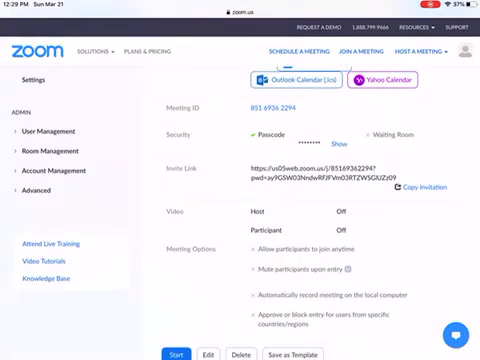
{"action": "scroll", "scroll_direction": "down", "scroll_amount": 3}
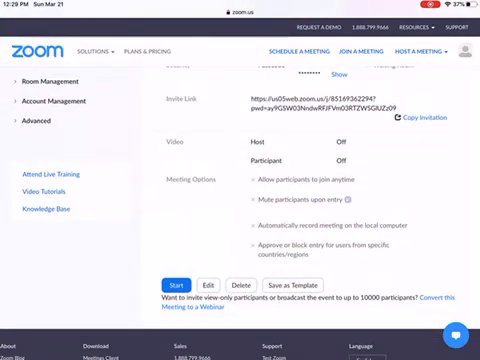
{"action": "scroll", "scroll_direction": "down", "scroll_amount": 3}
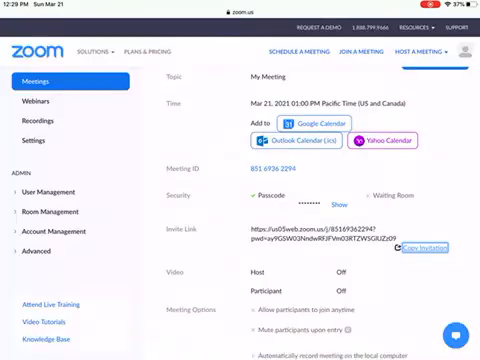
{"action": "scroll", "scroll_direction": "down", "scroll_amount": 3}
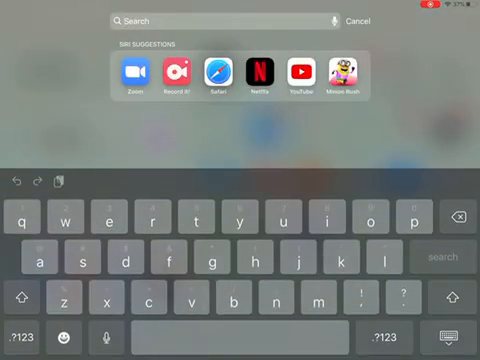
{"action": "type", "text": "ma"}
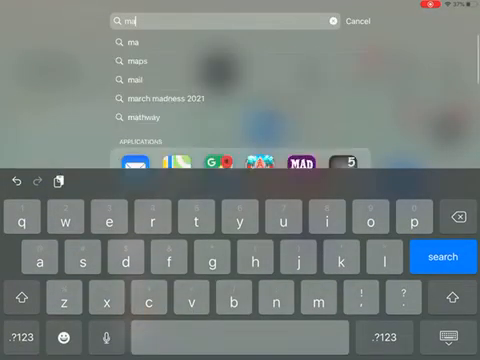